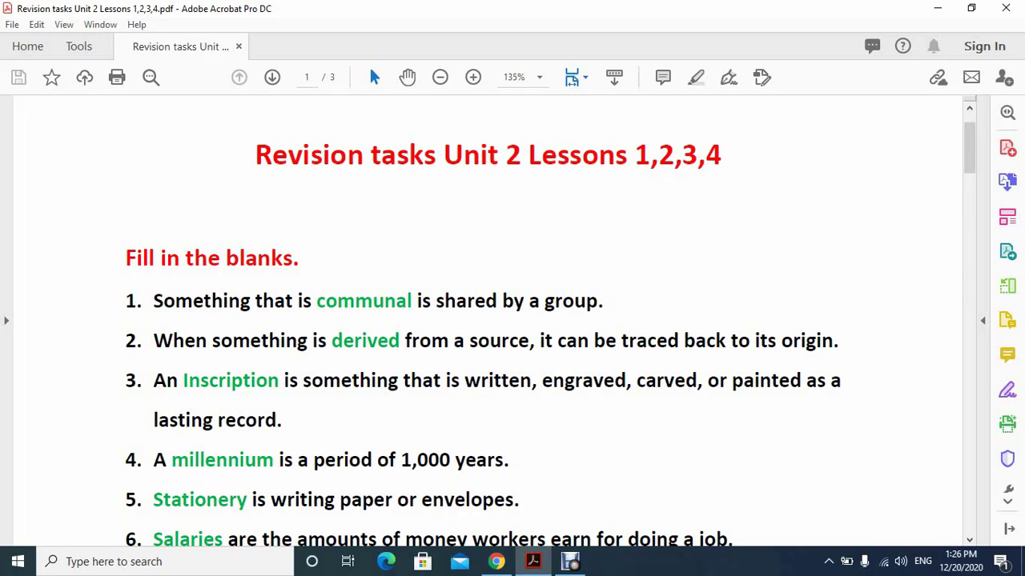
{"action": "mouse_move", "coordinate": [1006, 425]}
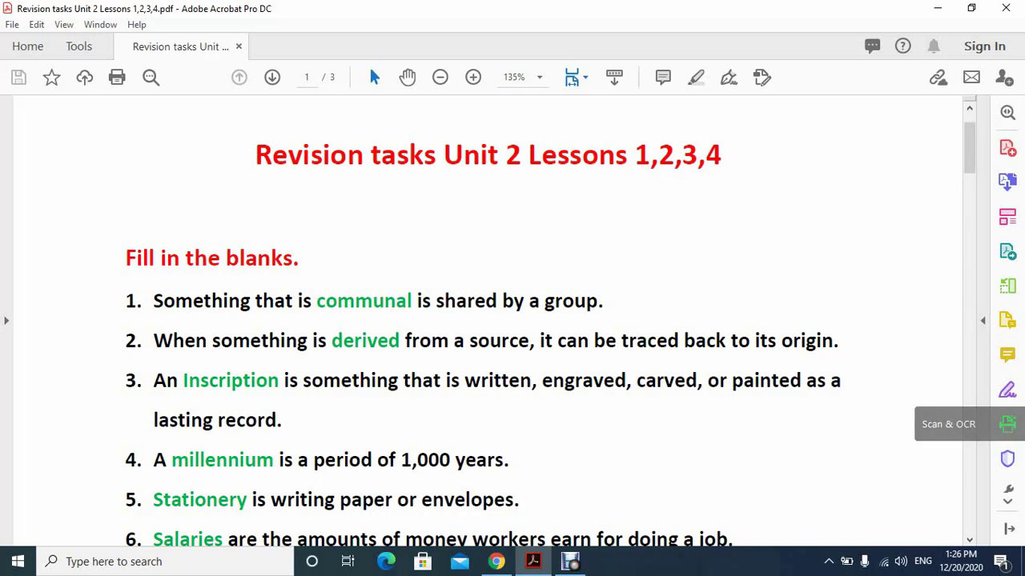
- Scroll down page 1 past all sixteen fill-in-the-blank answers to page 2's multiple-choice heading
{"action": "scroll", "scroll_direction": "down", "scroll_amount": 3}
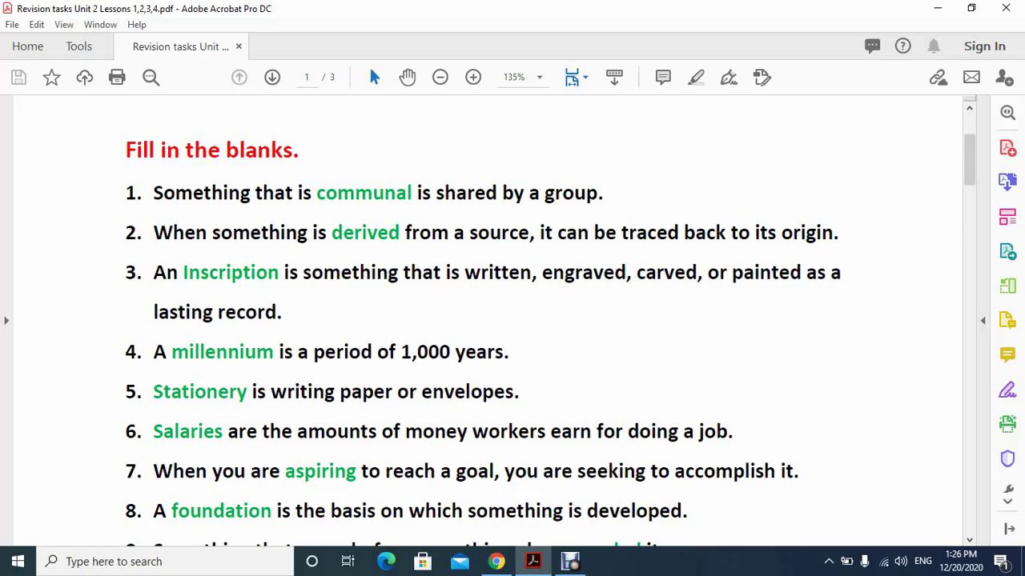
{"action": "scroll", "scroll_direction": "down", "scroll_amount": 3}
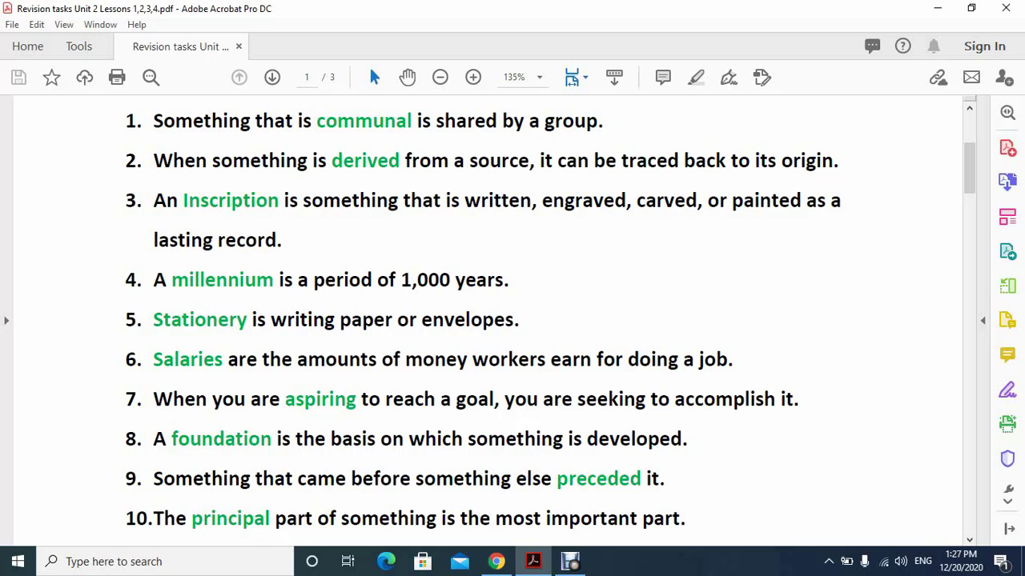
{"action": "scroll", "scroll_direction": "down", "scroll_amount": 3}
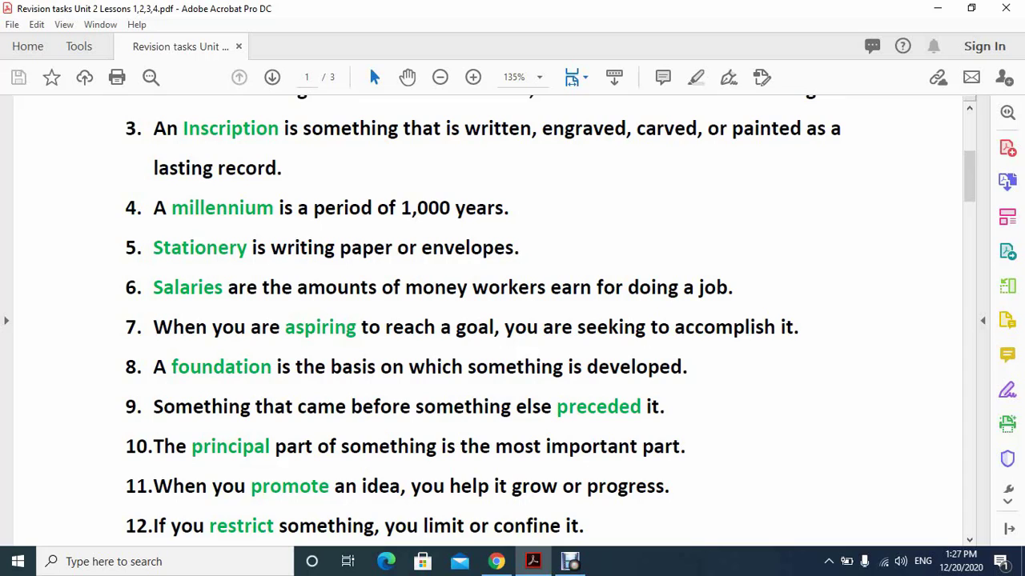
{"action": "scroll", "scroll_direction": "down", "scroll_amount": 3}
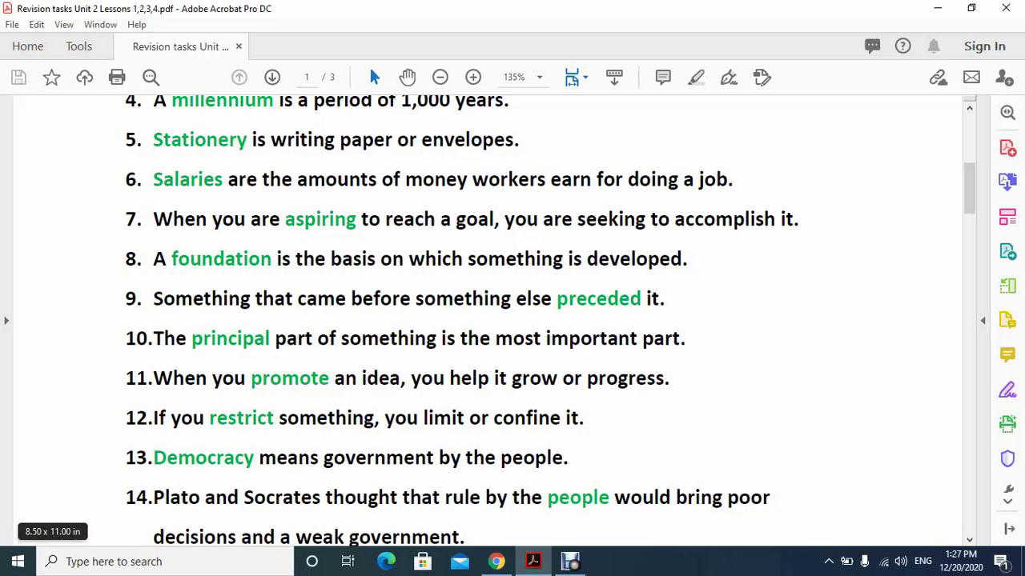
{"action": "scroll", "scroll_direction": "down", "scroll_amount": 3}
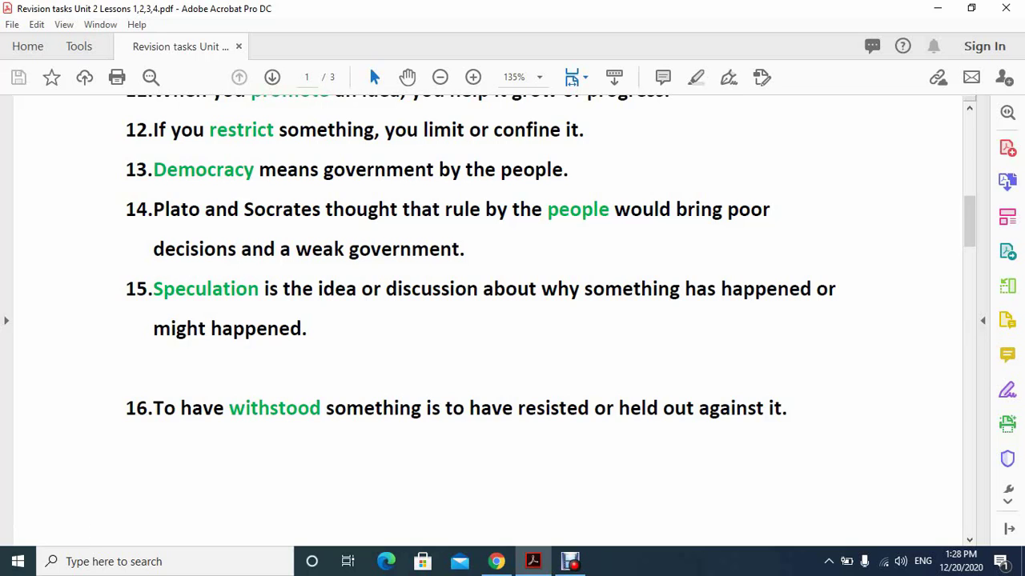
{"action": "scroll", "scroll_direction": "down", "scroll_amount": 3}
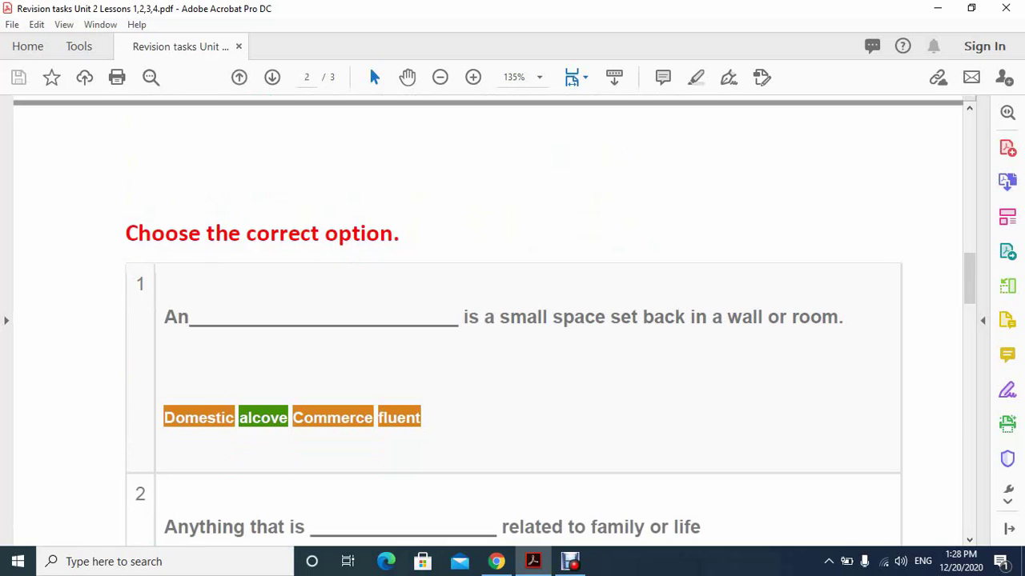
- Scroll down page 2 past the six multiple-choice answers until page 3's true/false heading shows
{"action": "scroll", "scroll_direction": "down", "scroll_amount": 3}
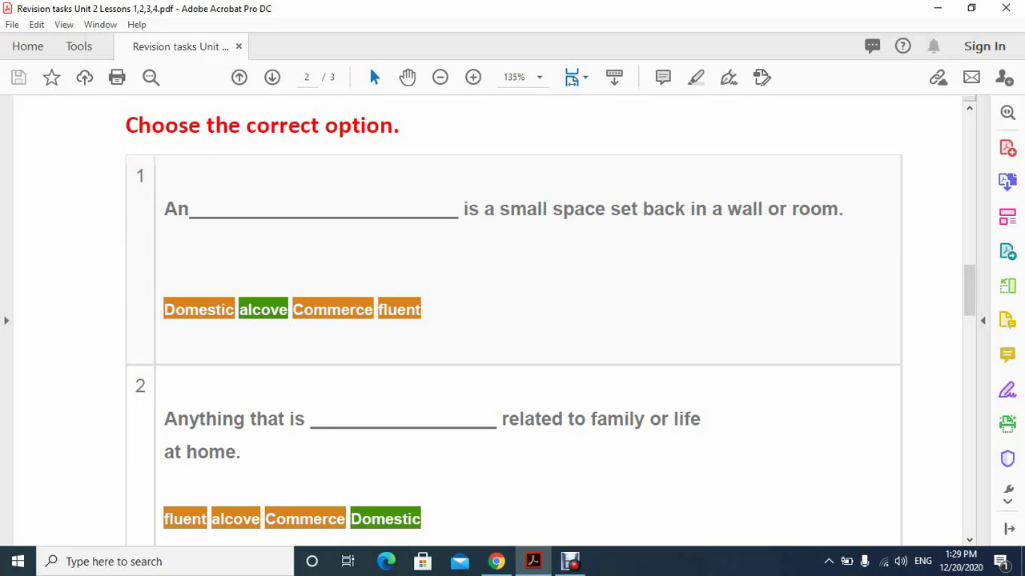
{"action": "scroll", "scroll_direction": "down", "scroll_amount": 3}
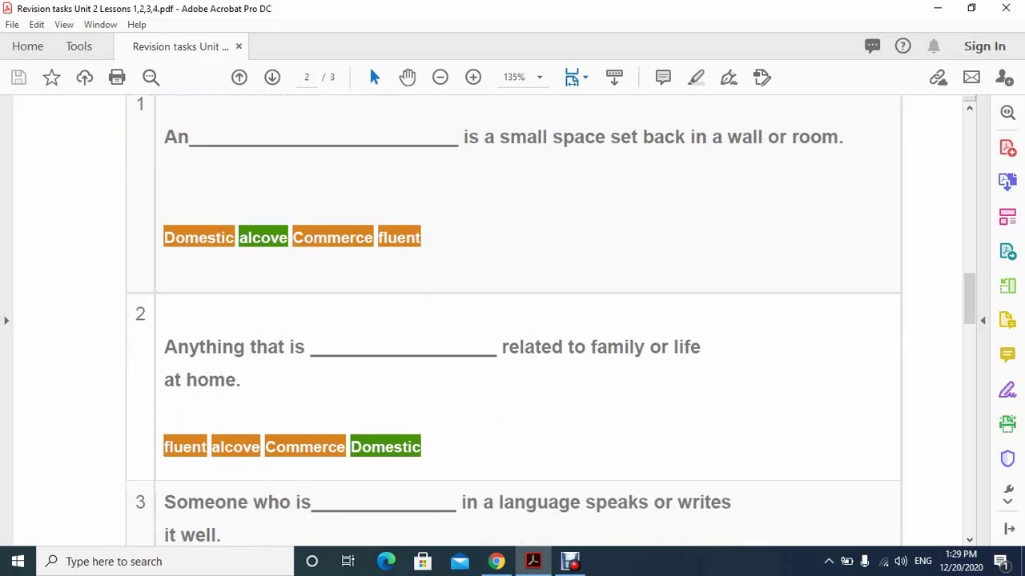
{"action": "scroll", "scroll_direction": "down", "scroll_amount": 3}
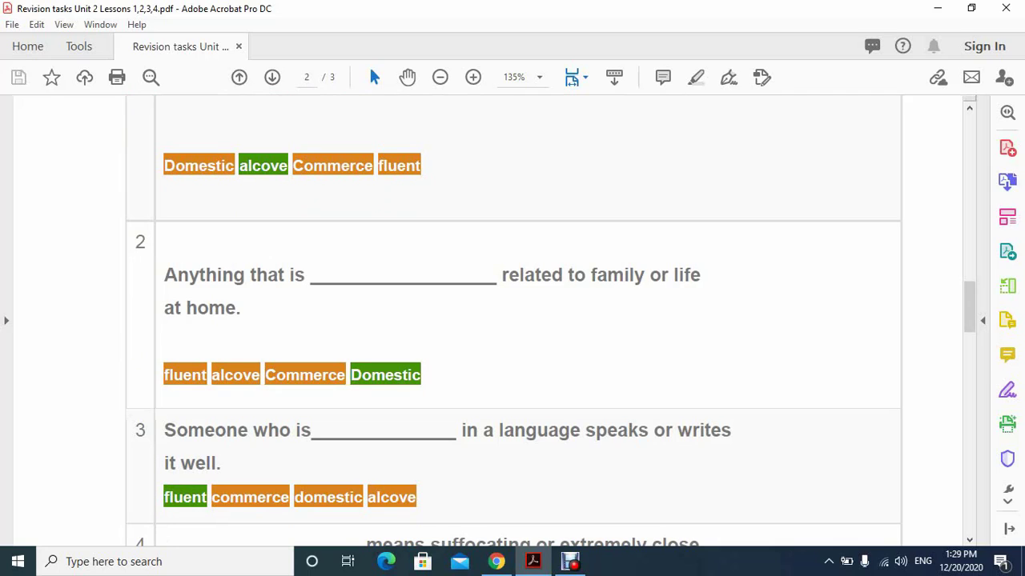
{"action": "scroll", "scroll_direction": "down", "scroll_amount": 3}
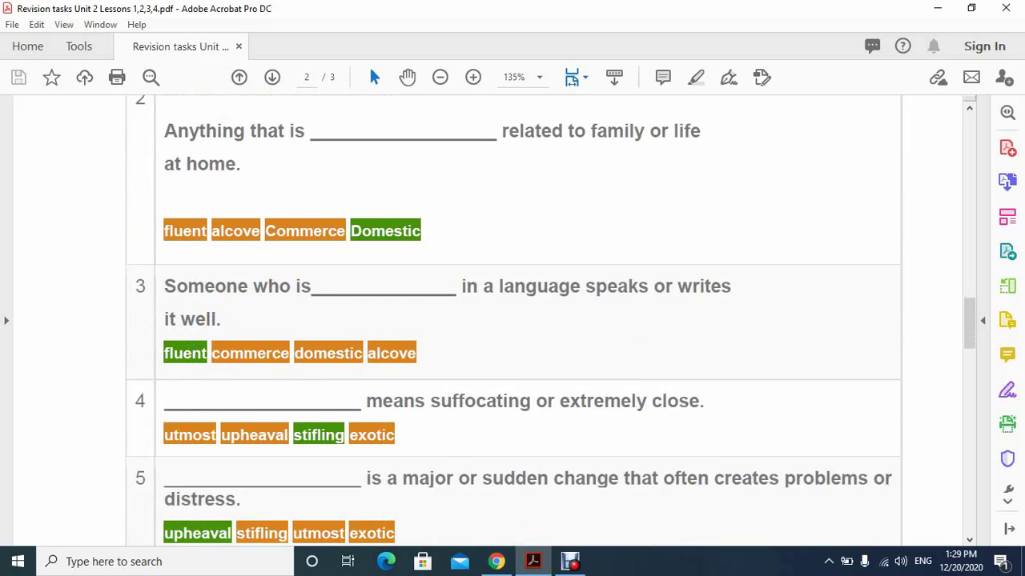
{"action": "scroll", "scroll_direction": "down", "scroll_amount": 3}
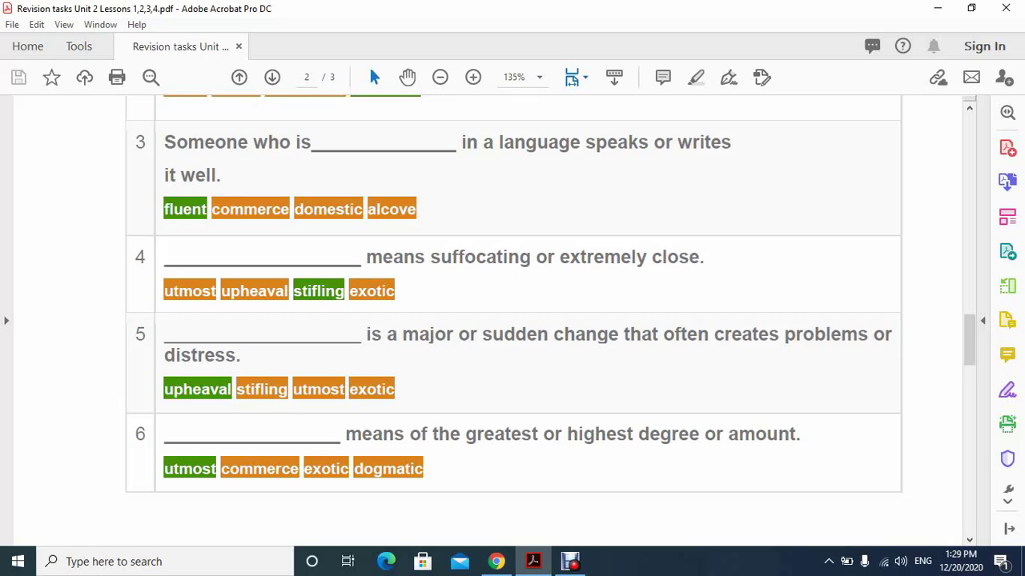
{"action": "scroll", "scroll_direction": "down", "scroll_amount": 3}
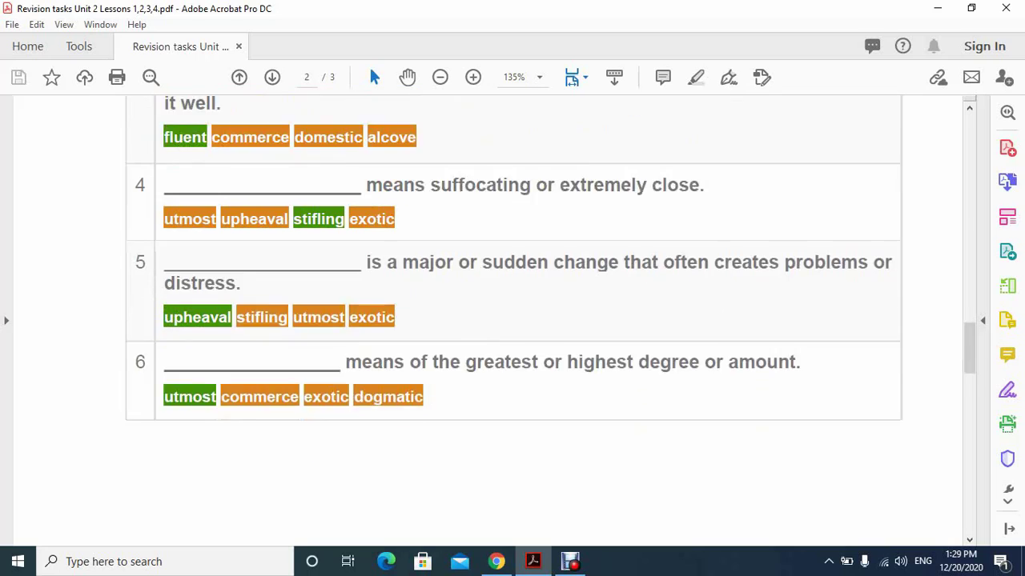
{"action": "scroll", "scroll_direction": "down", "scroll_amount": 3}
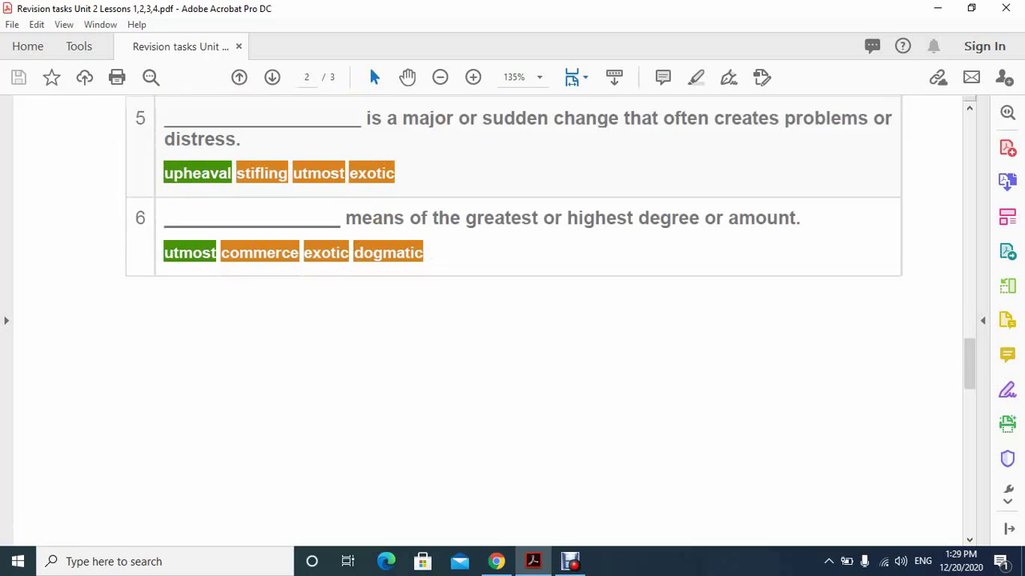
{"action": "scroll", "scroll_direction": "down", "scroll_amount": 3}
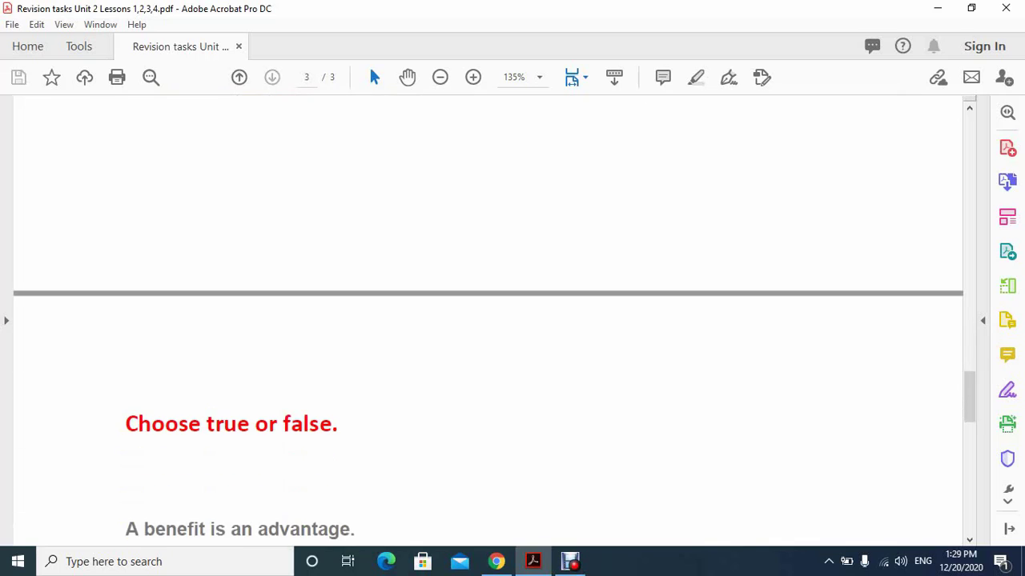
{"action": "scroll", "scroll_direction": "down", "scroll_amount": 3}
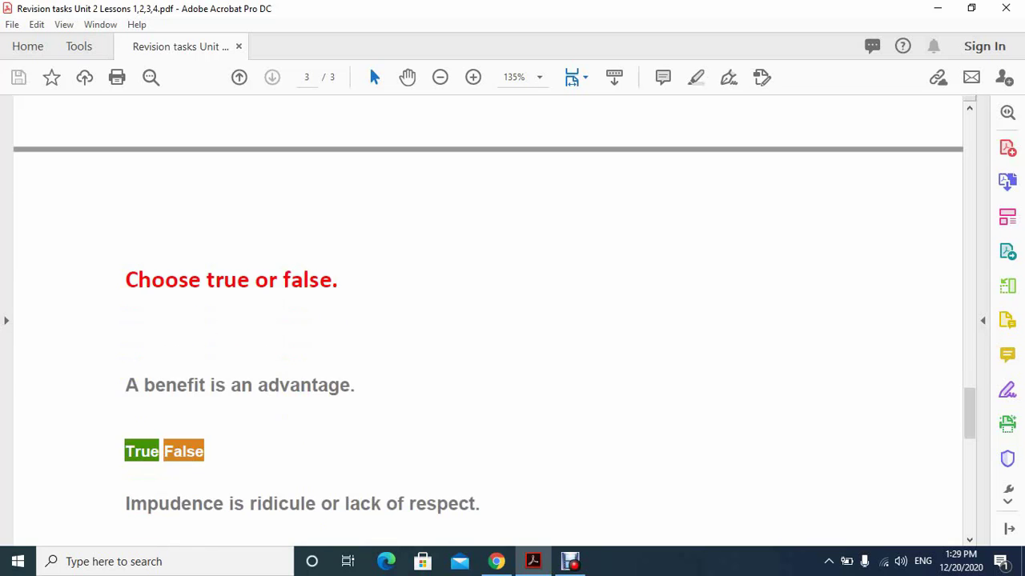
- Scroll down page 3 through the six true/false statements and their marked answers, ending at 'deftly'
{"action": "scroll", "scroll_direction": "down", "scroll_amount": 3}
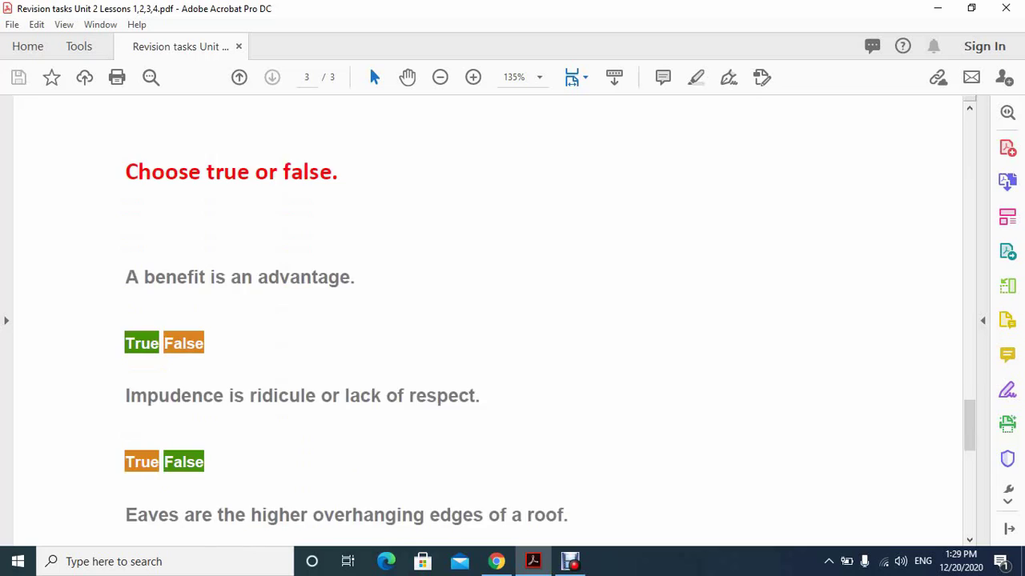
{"action": "scroll", "scroll_direction": "down", "scroll_amount": 3}
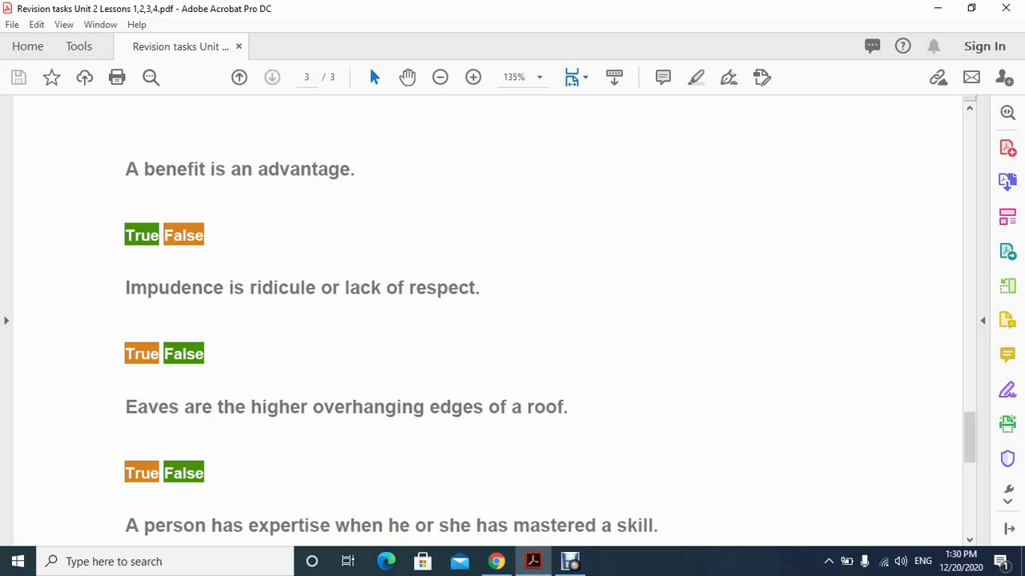
{"action": "scroll", "scroll_direction": "down", "scroll_amount": 3}
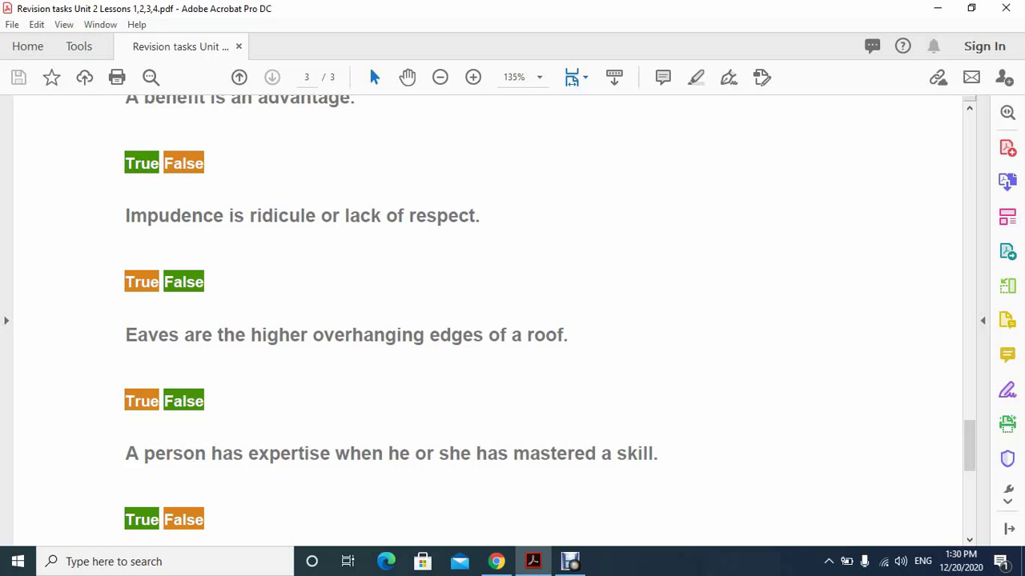
{"action": "scroll", "scroll_direction": "down", "scroll_amount": 3}
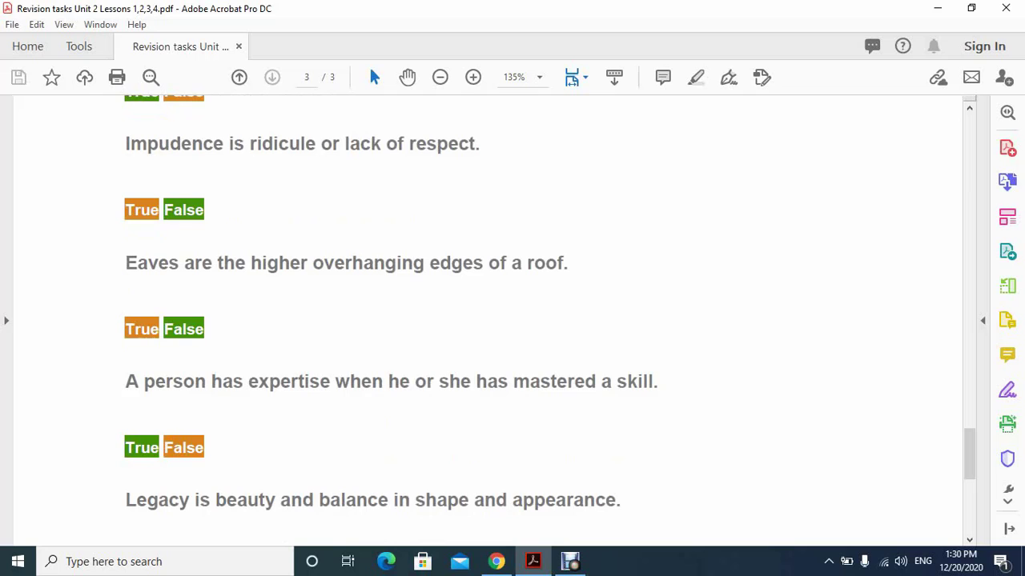
{"action": "scroll", "scroll_direction": "down", "scroll_amount": 3}
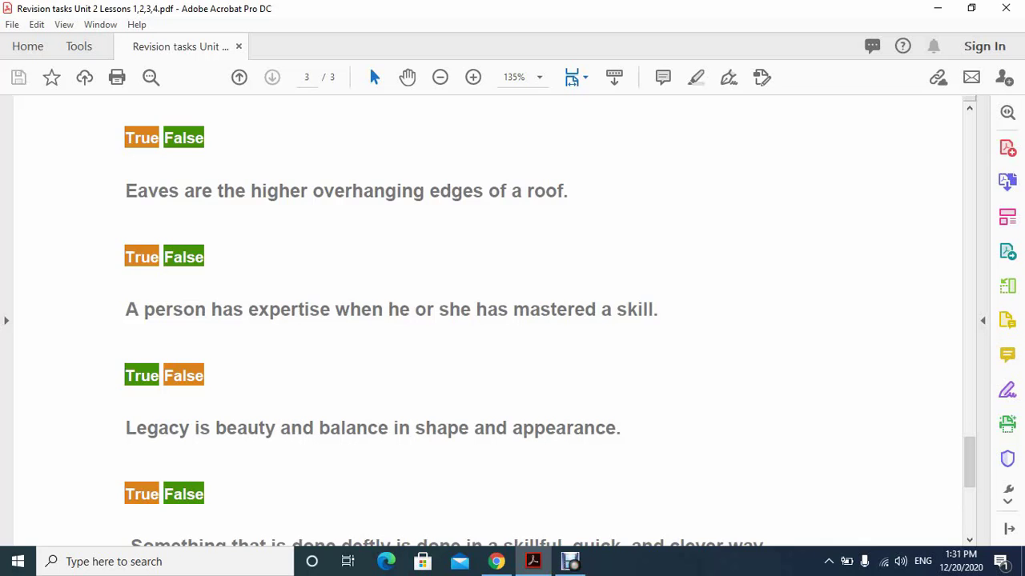
{"action": "scroll", "scroll_direction": "down", "scroll_amount": 3}
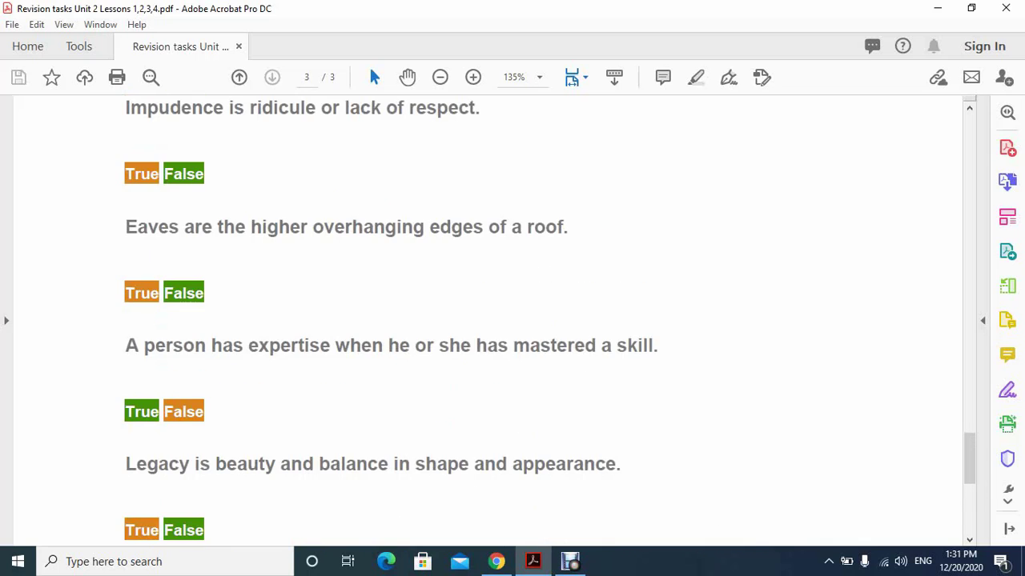
{"action": "scroll", "scroll_direction": "down", "scroll_amount": 3}
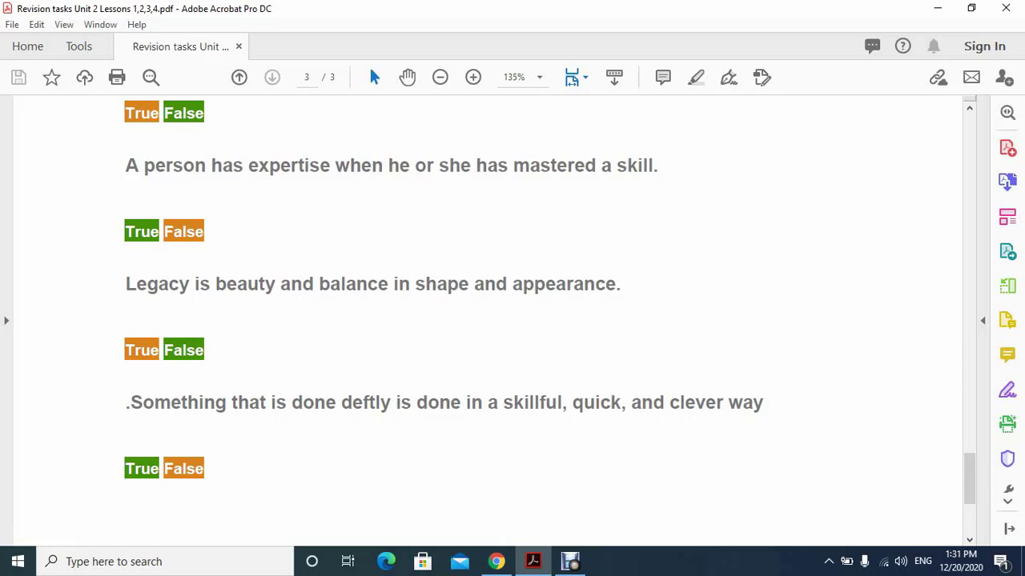
{"action": "scroll", "scroll_direction": "down", "scroll_amount": 3}
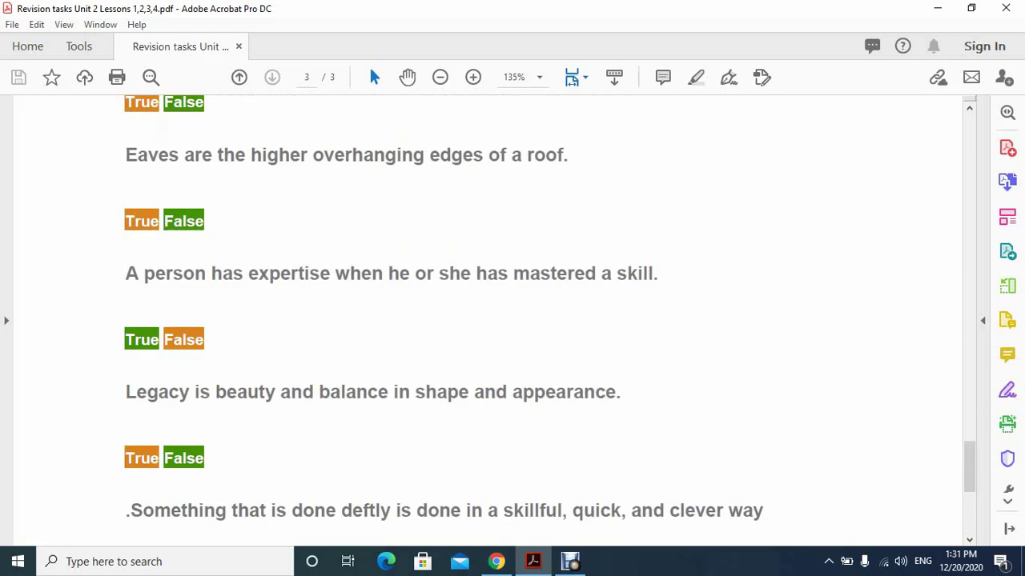
- Step back through pages 2 and 1 to the document's title and fill-in-the-blanks opening
{"action": "left_click", "coordinate": [272, 77]}
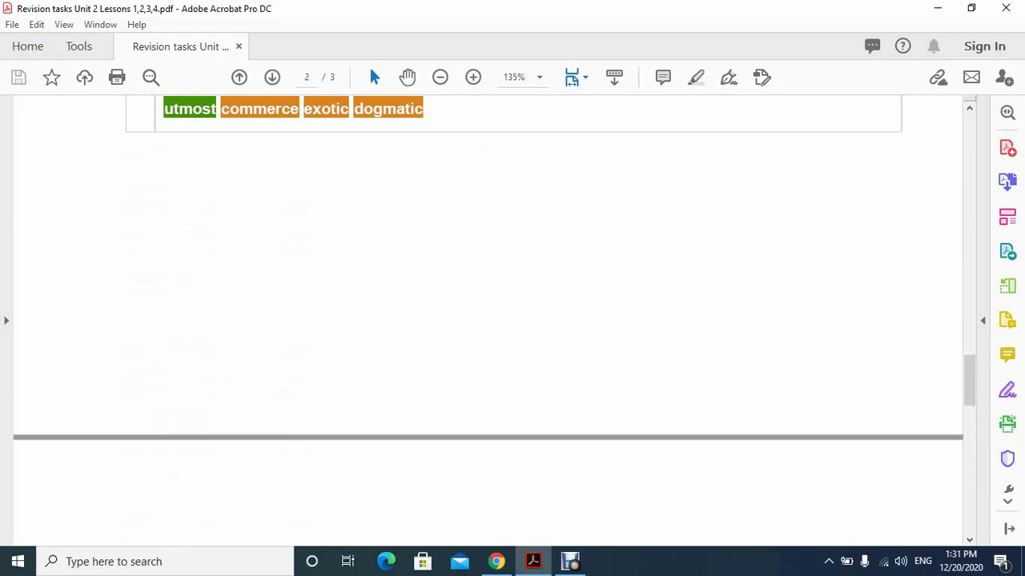
{"action": "scroll", "scroll_direction": "down", "scroll_amount": 3}
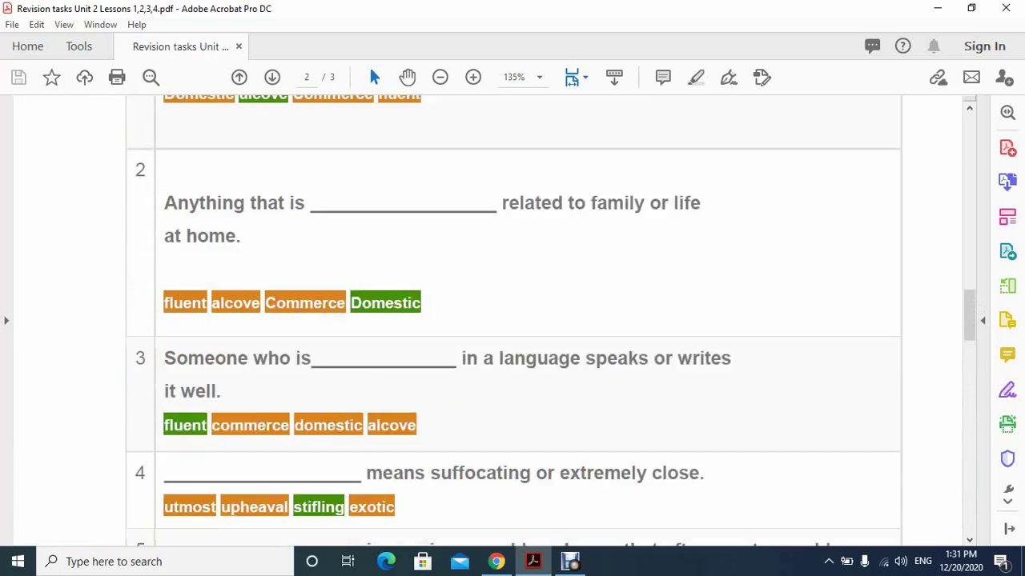
{"action": "left_click", "coordinate": [238, 77]}
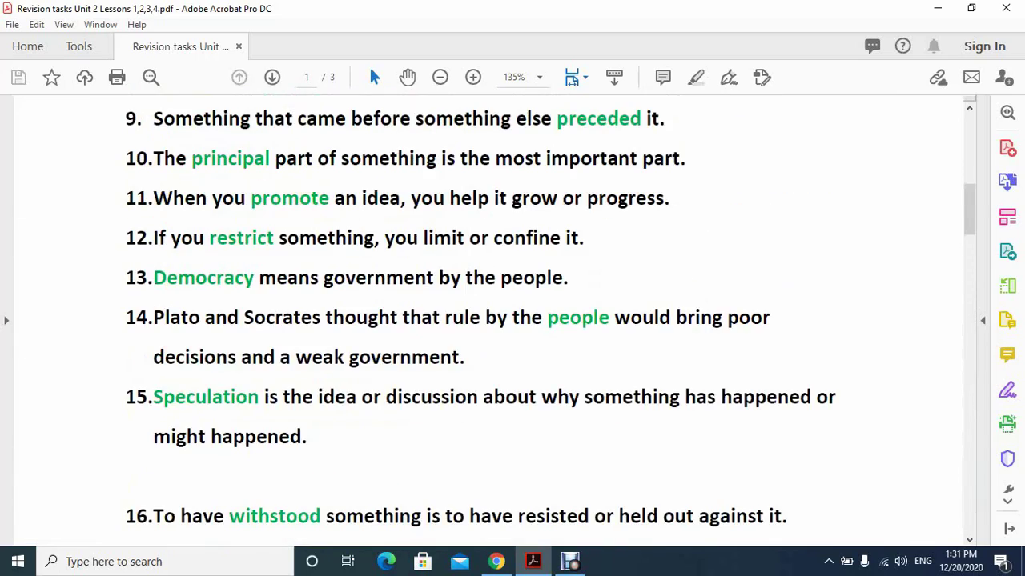
{"action": "scroll", "scroll_direction": "up", "scroll_amount": 3}
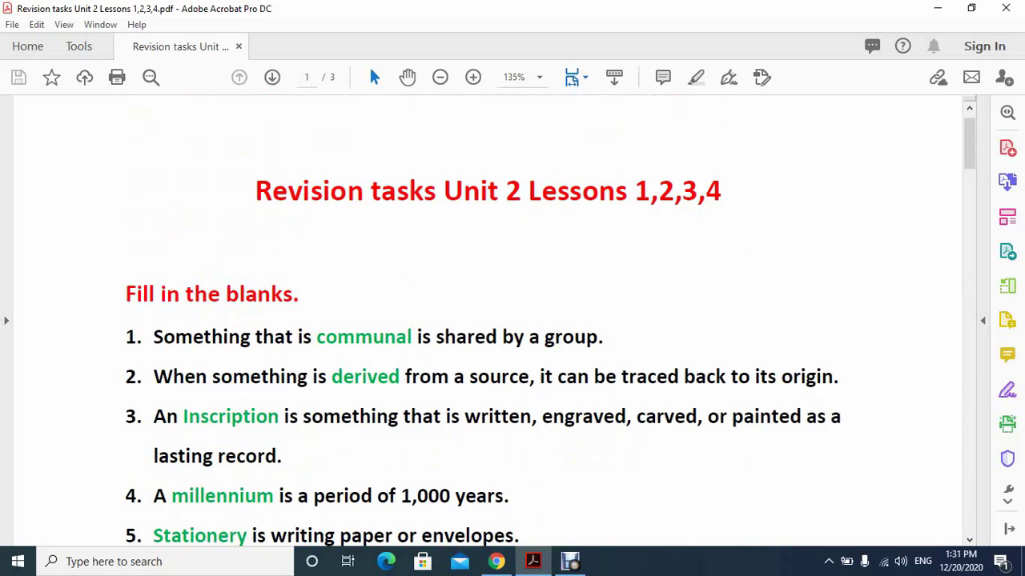